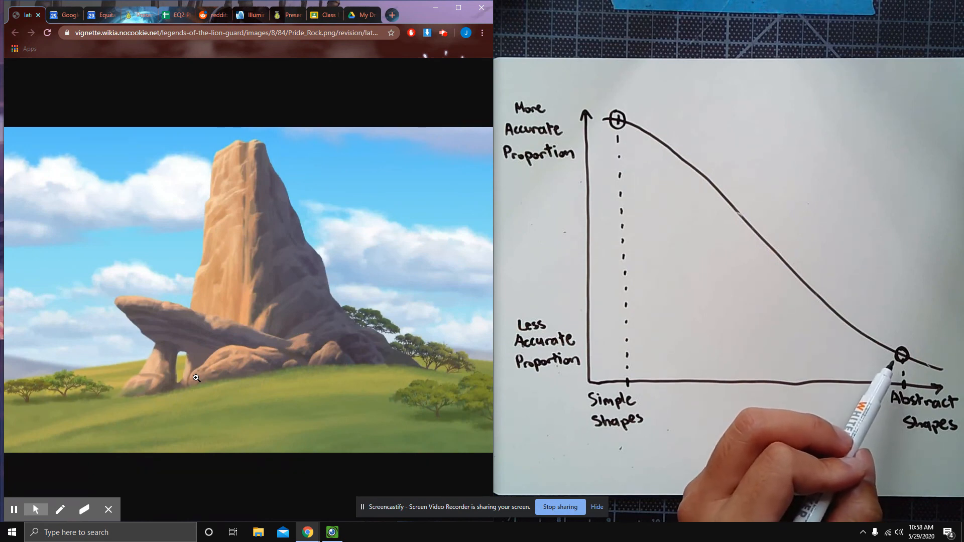
{"action": "mouse_move", "coordinate": [555, 431]}
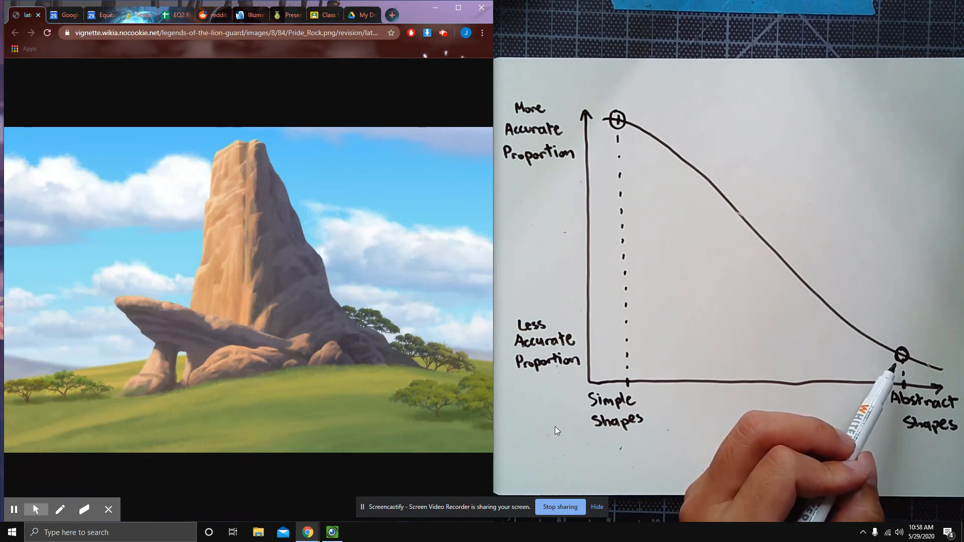